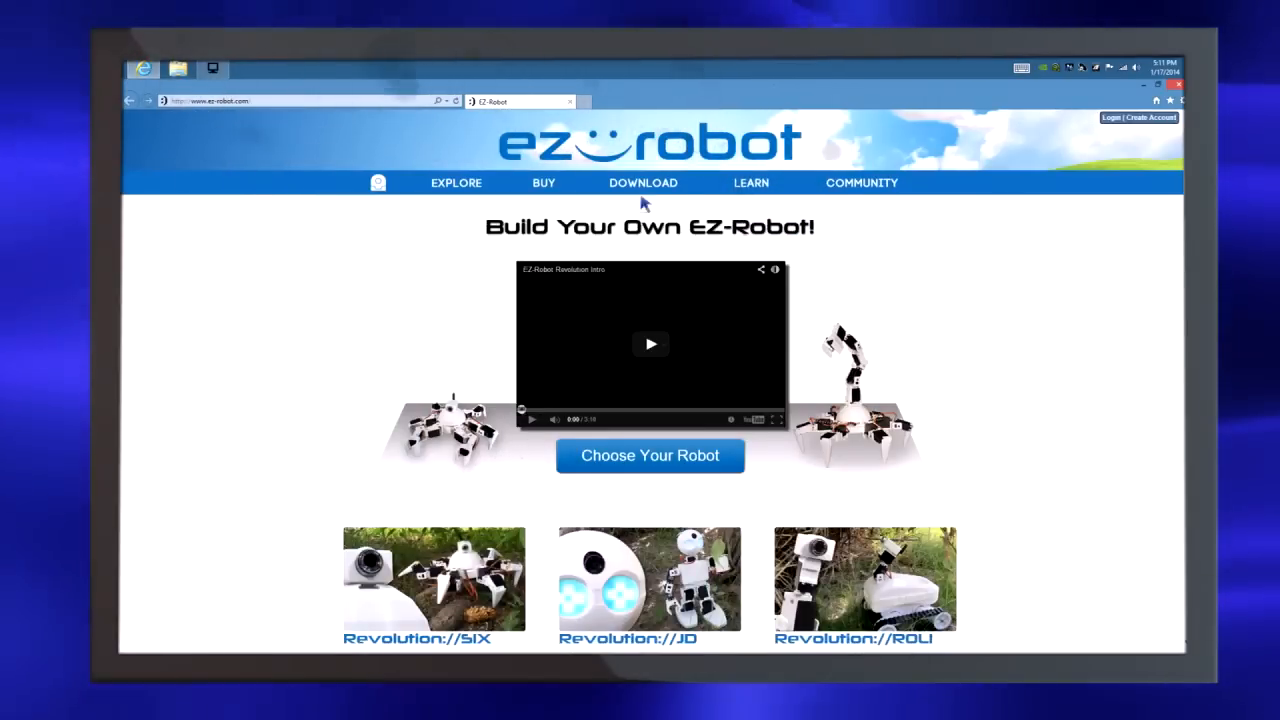
Launch EZ-Builder from the taskbar after leaving the EZ-Robot website
left_click(642, 184)
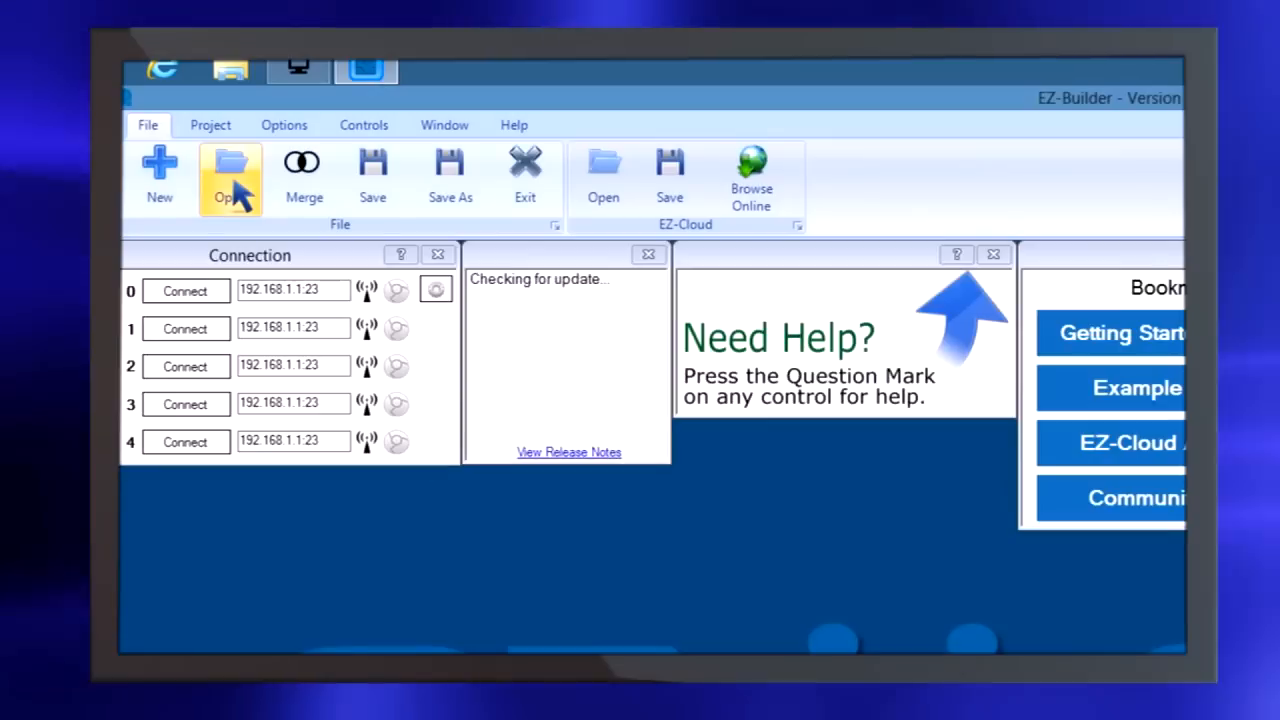
Bring up the Open Project File window listing the example robot projects
left_click(230, 176)
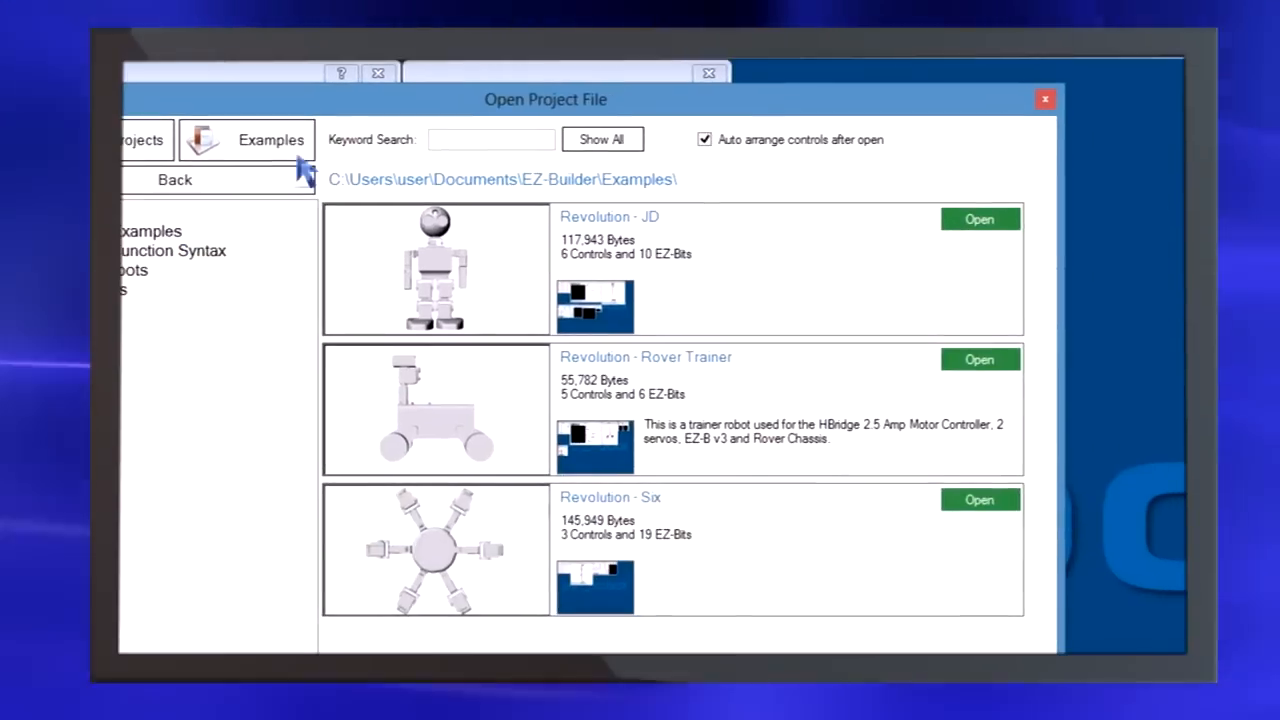
mouse_move(416, 496)
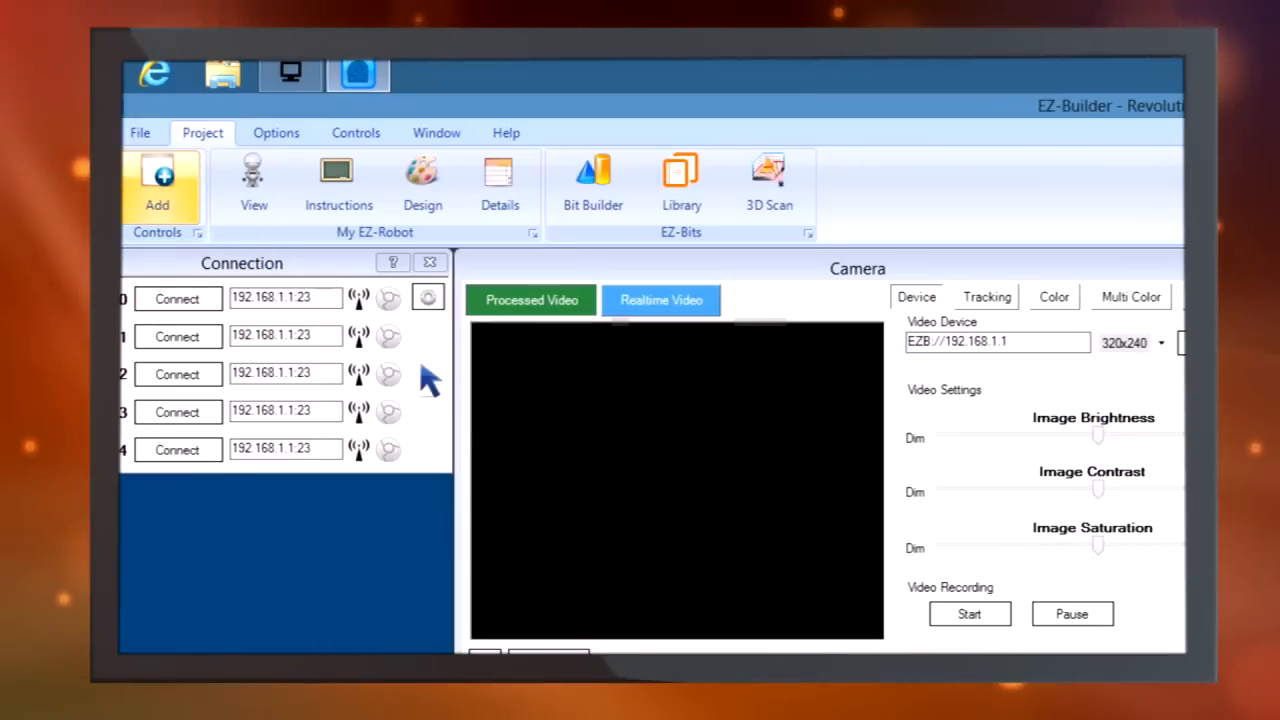
mouse_move(568, 516)
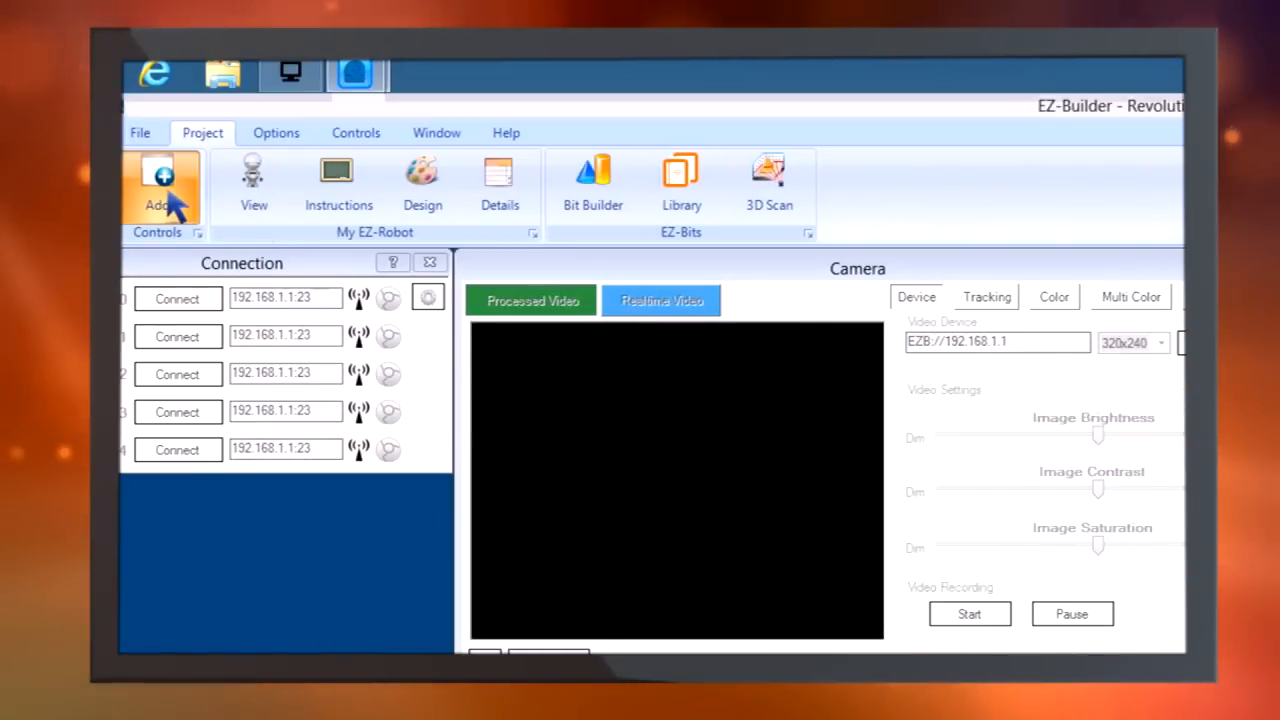
left_click(160, 184)
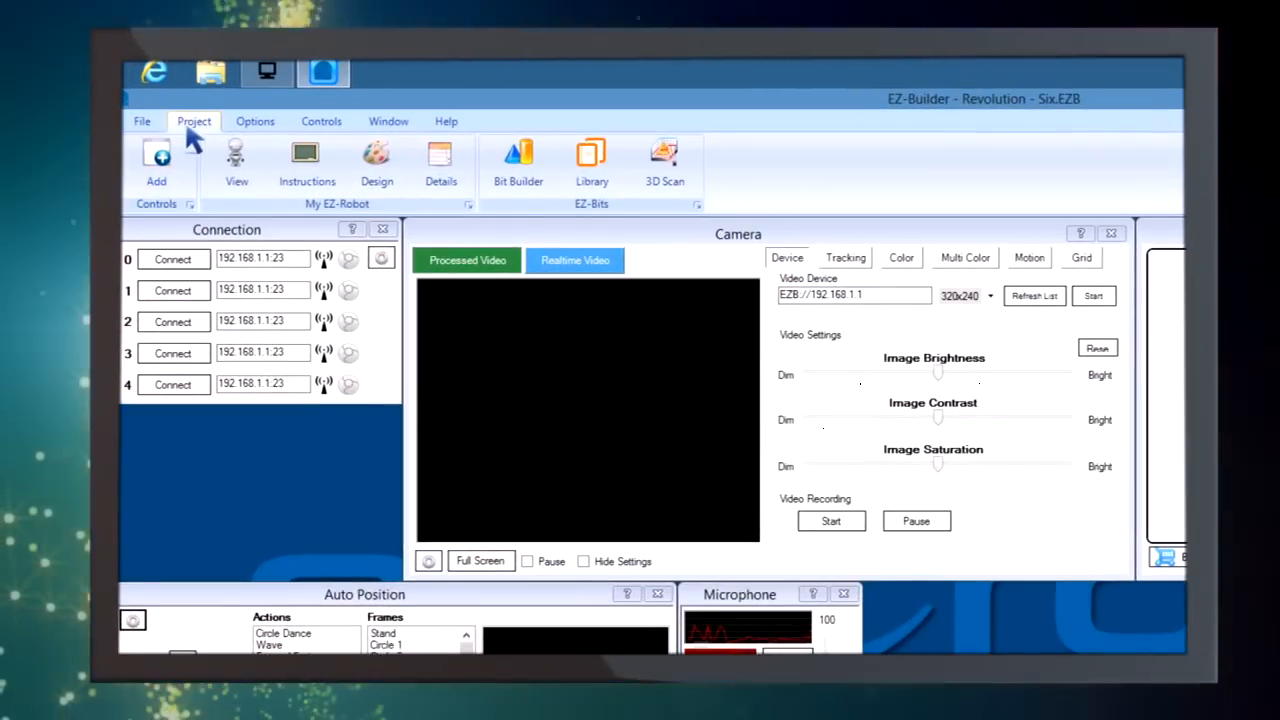
Add a Mobile Interface control to the project and give it the sky background template
left_click(156, 164)
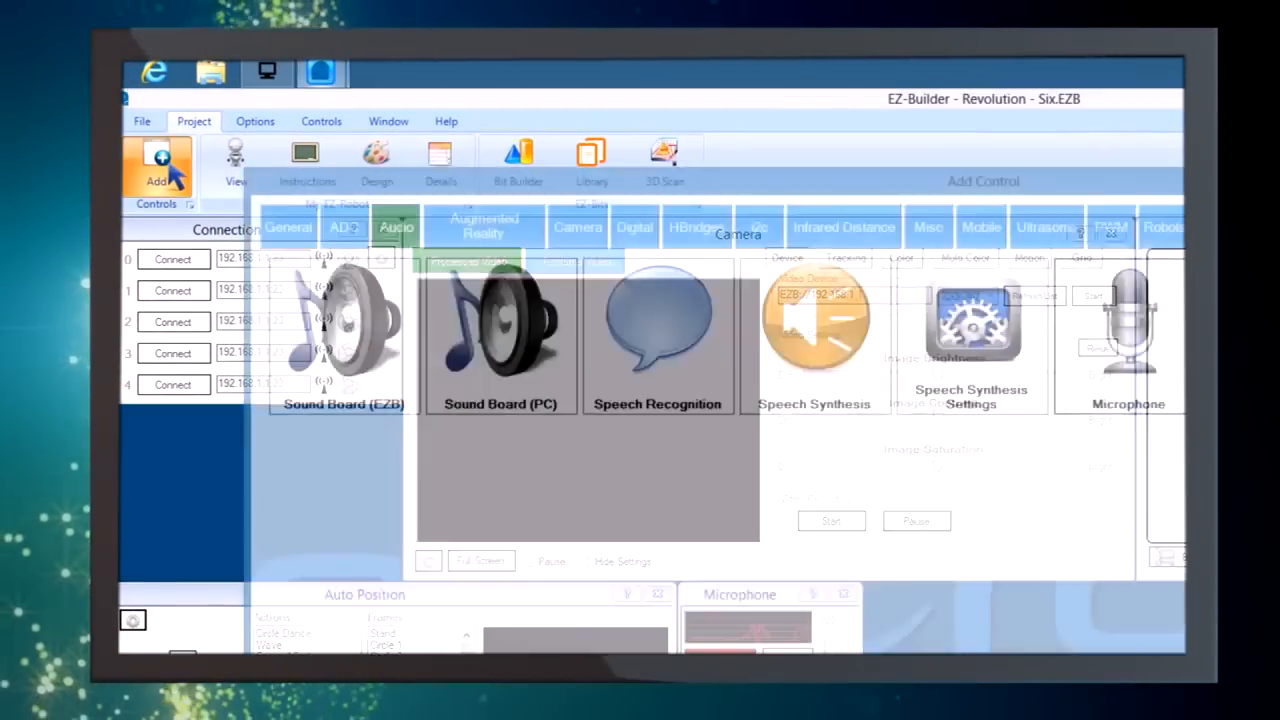
left_click(980, 228)
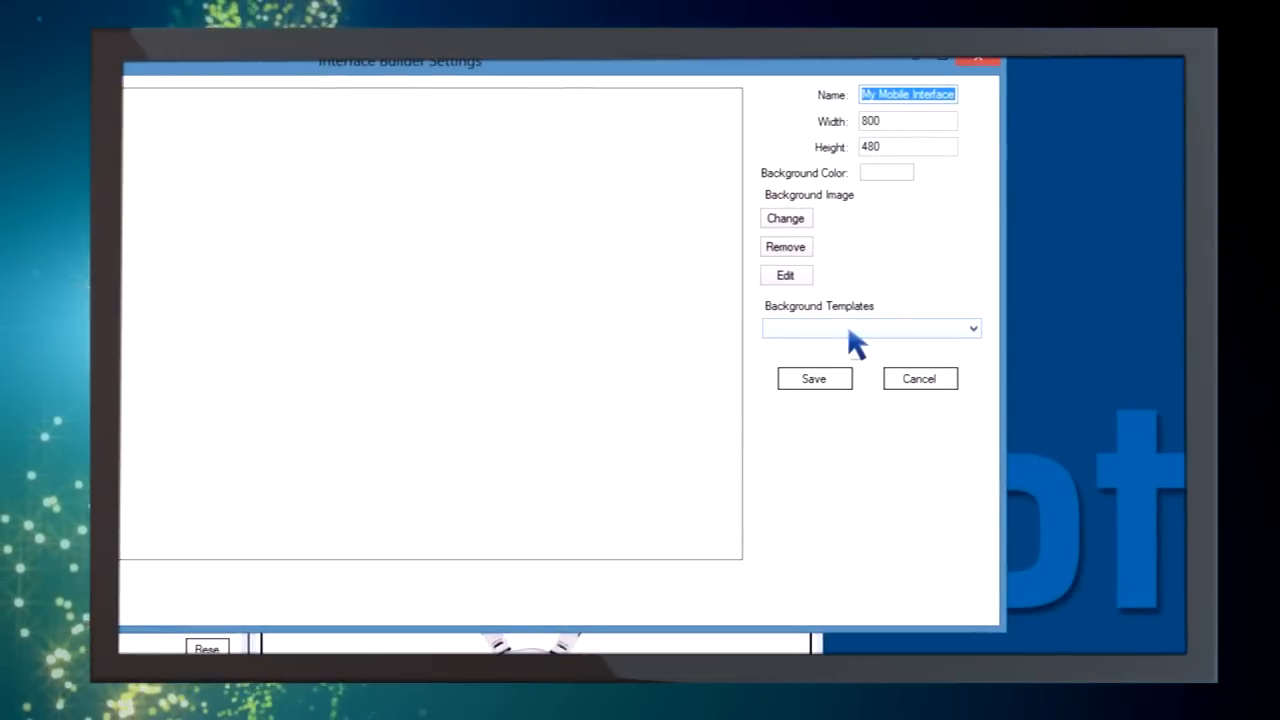
left_click(972, 328)
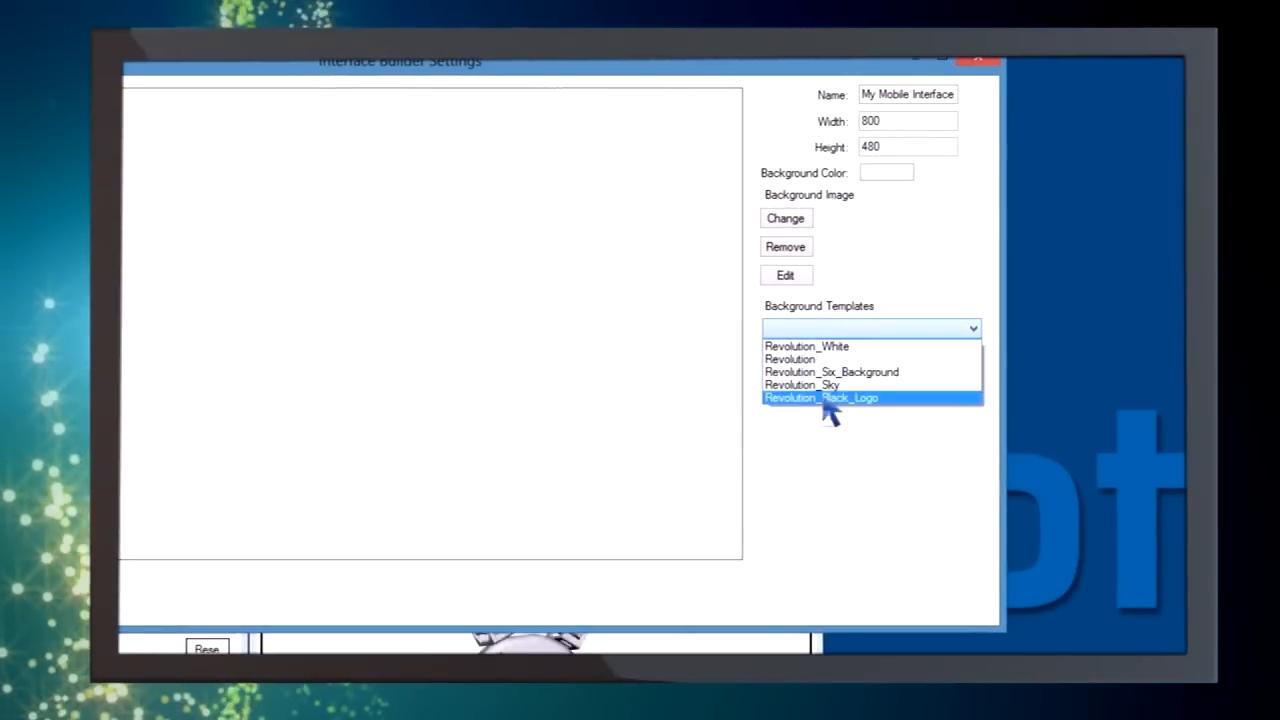
left_click(800, 384)
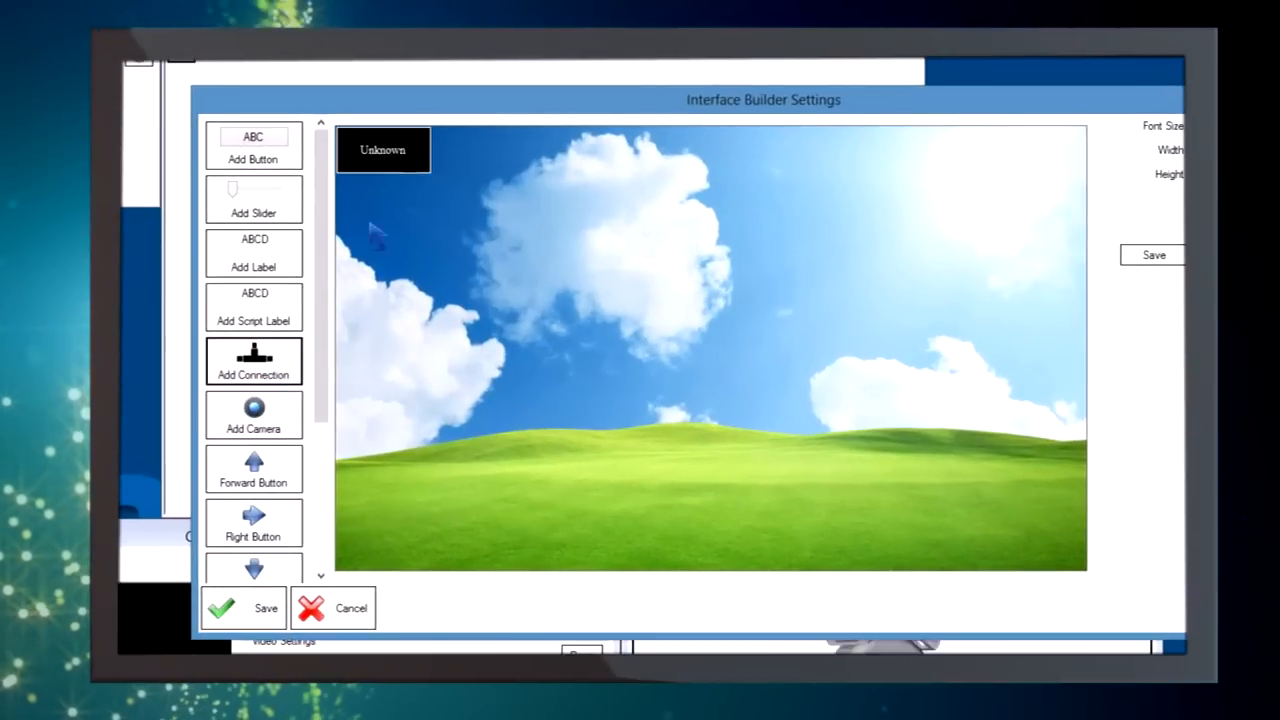
Add a connection indicator, forward, right and another direction button, plus a custom button
left_click(252, 360)
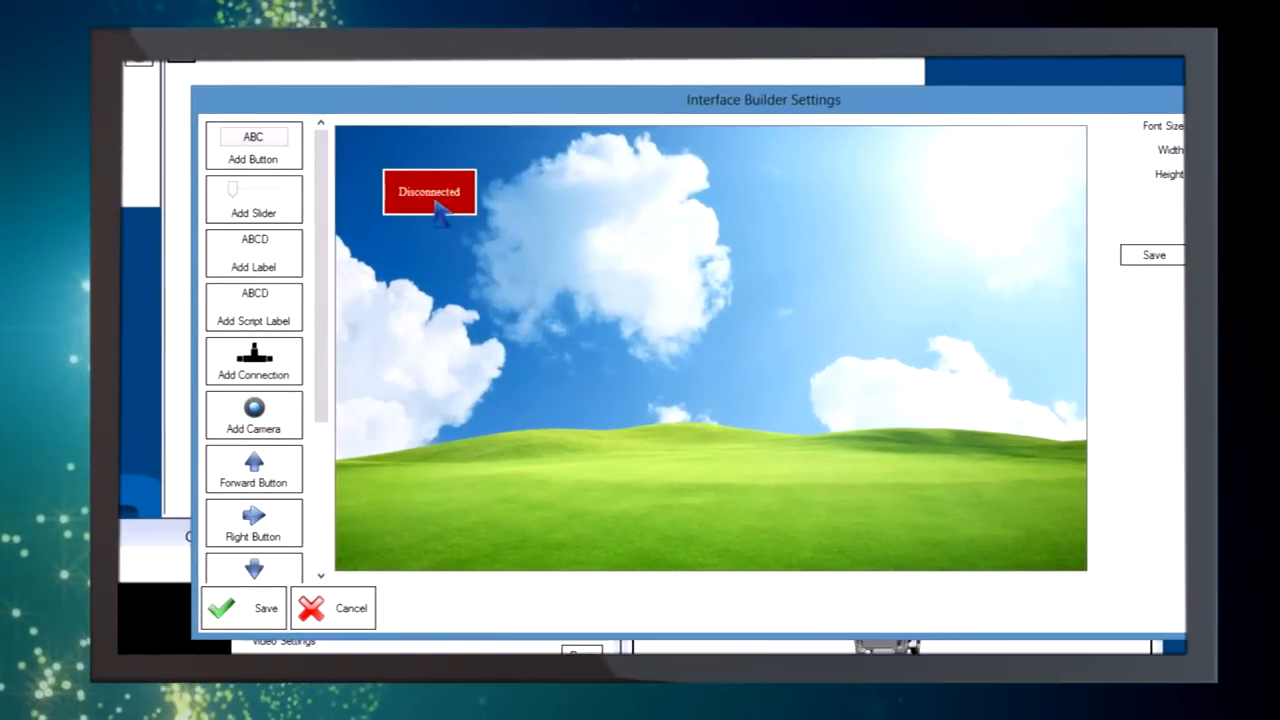
left_click(252, 470)
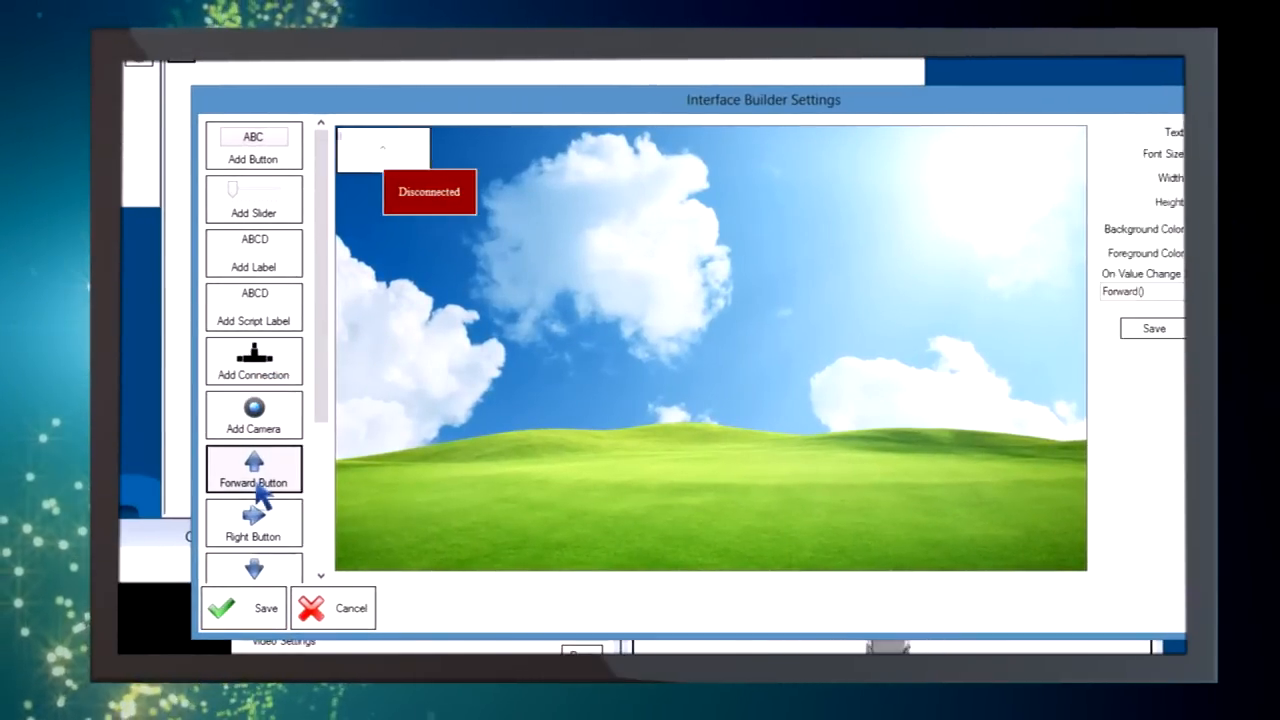
left_click(252, 524)
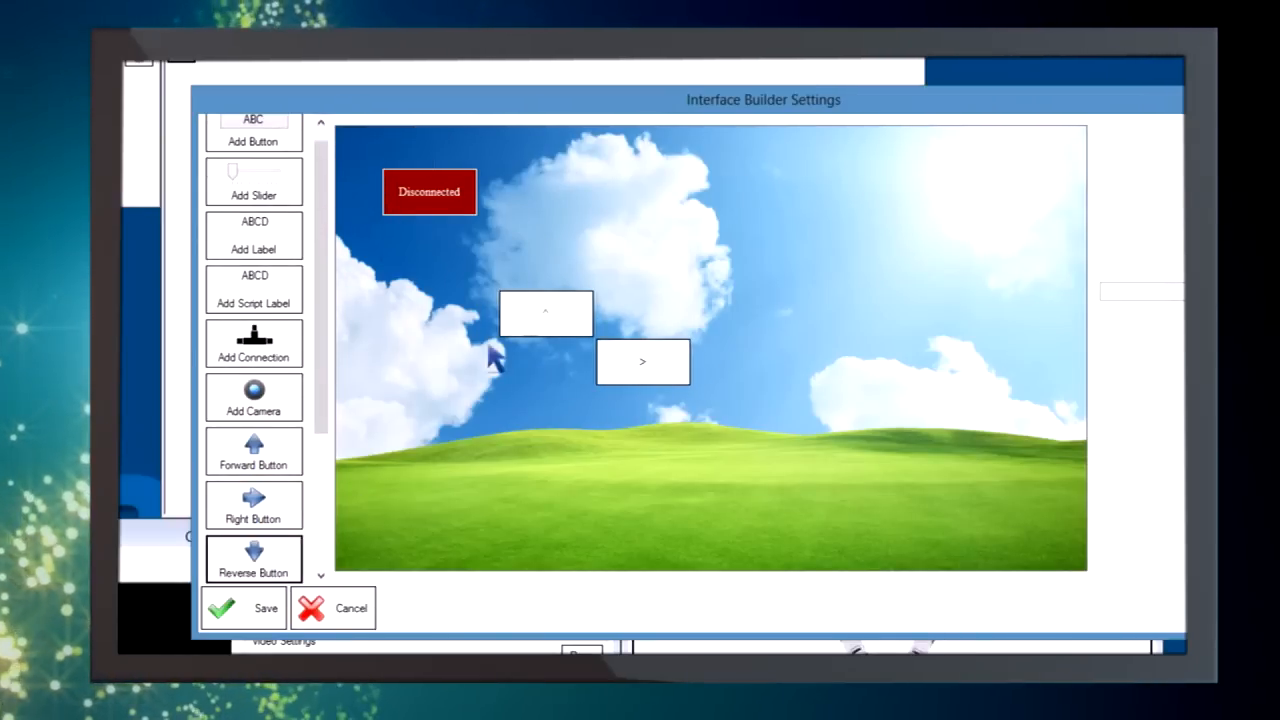
left_click(252, 558)
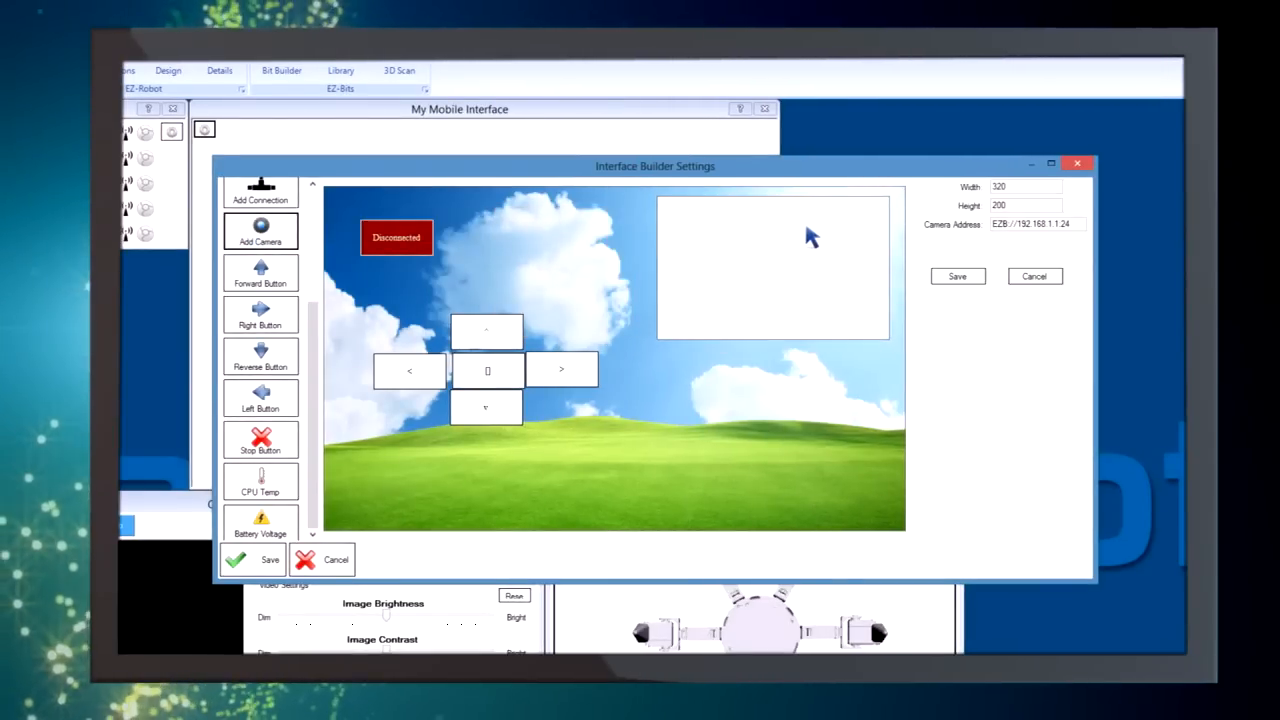
mouse_move(350, 440)
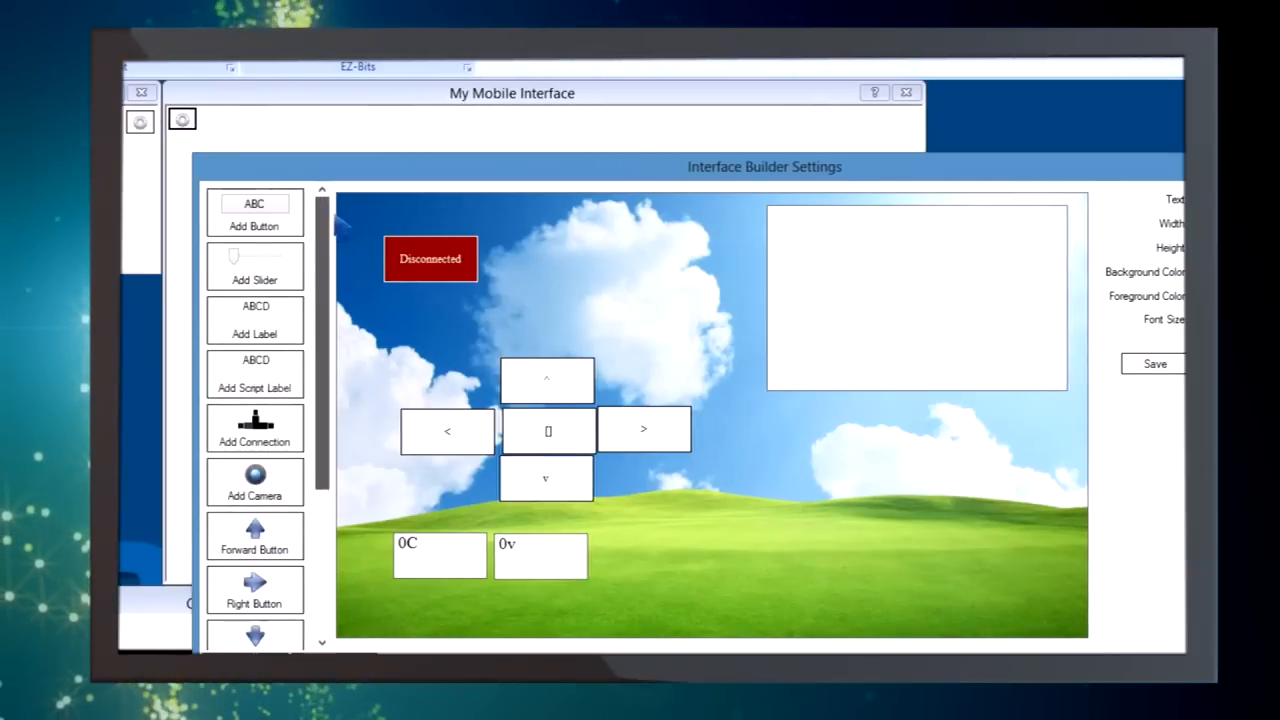
left_click(254, 212)
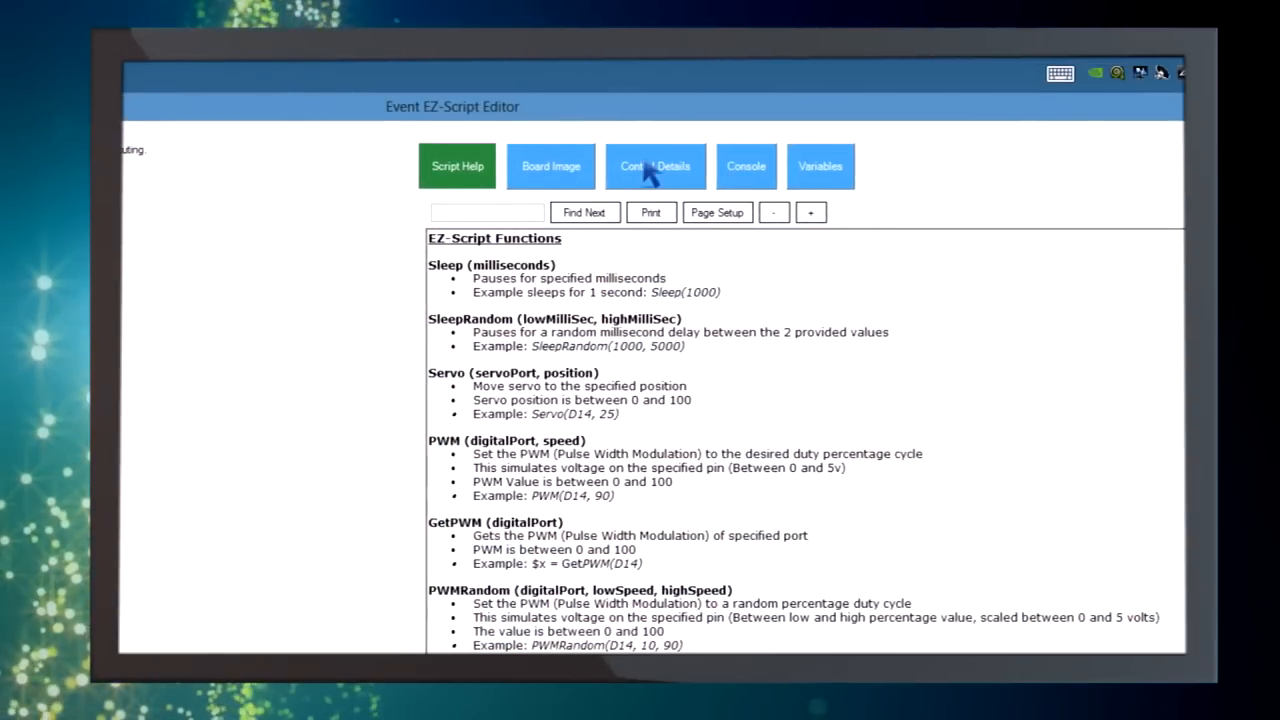
Check Control Details in the EZ-Script editor and close it
left_click(656, 166)
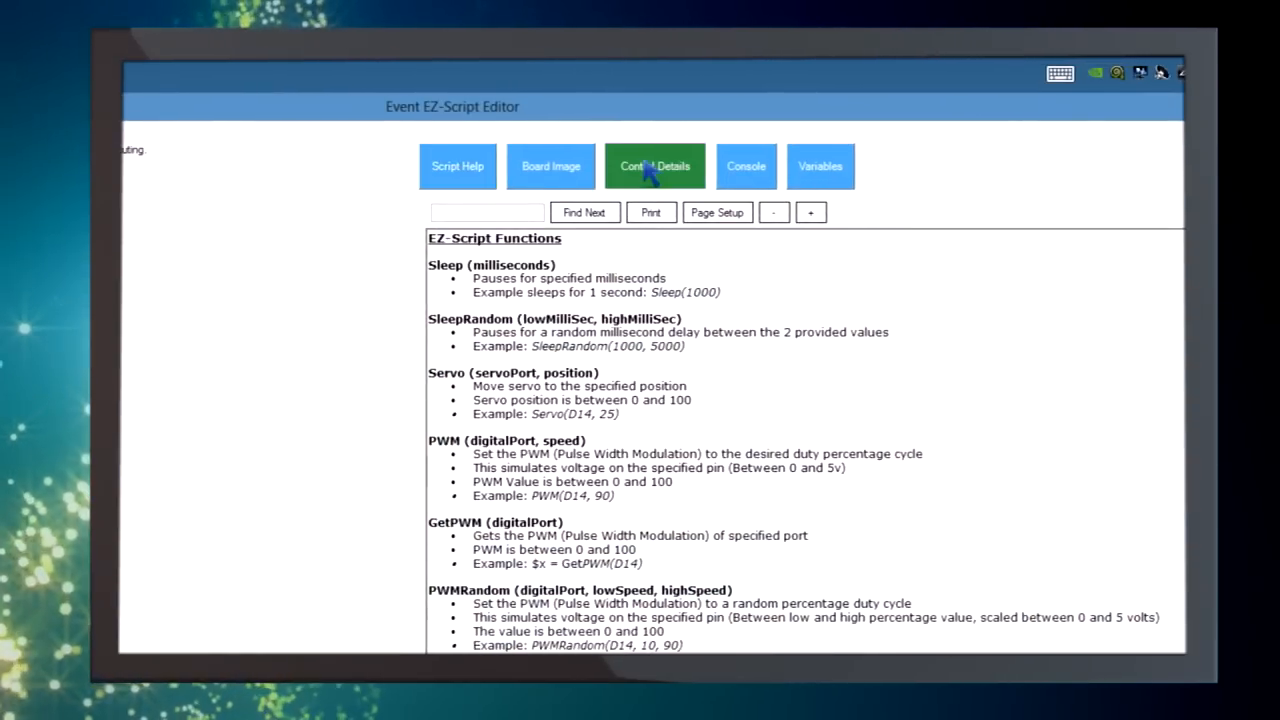
left_click(654, 166)
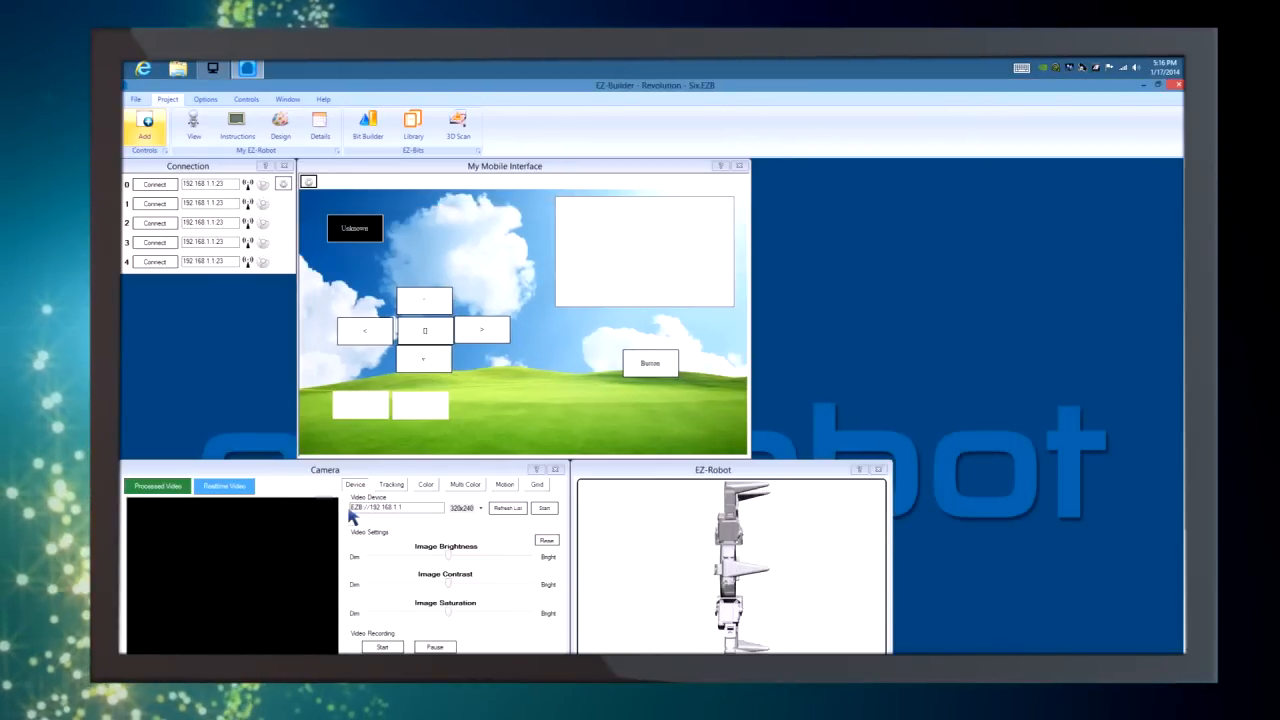
Save the finished layout so My Mobile Interface shows the custom button and status indicator
left_click(356, 228)
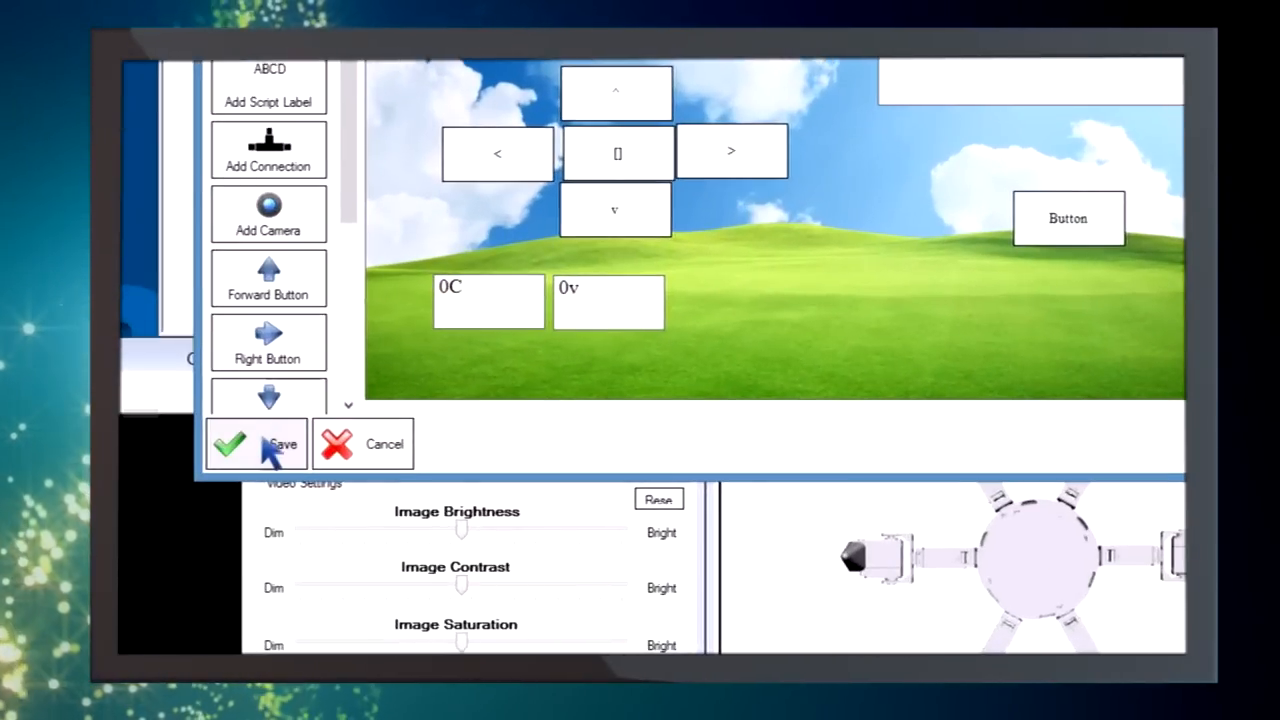
left_click(256, 444)
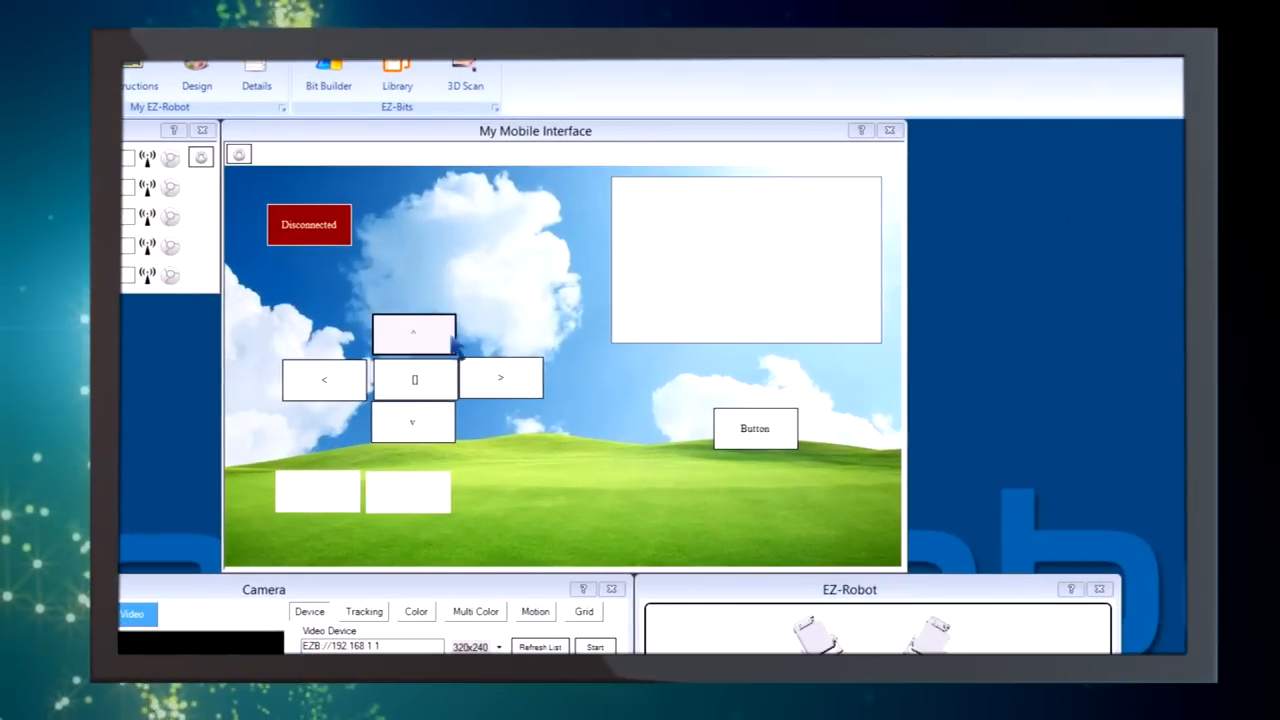
mouse_move(324, 378)
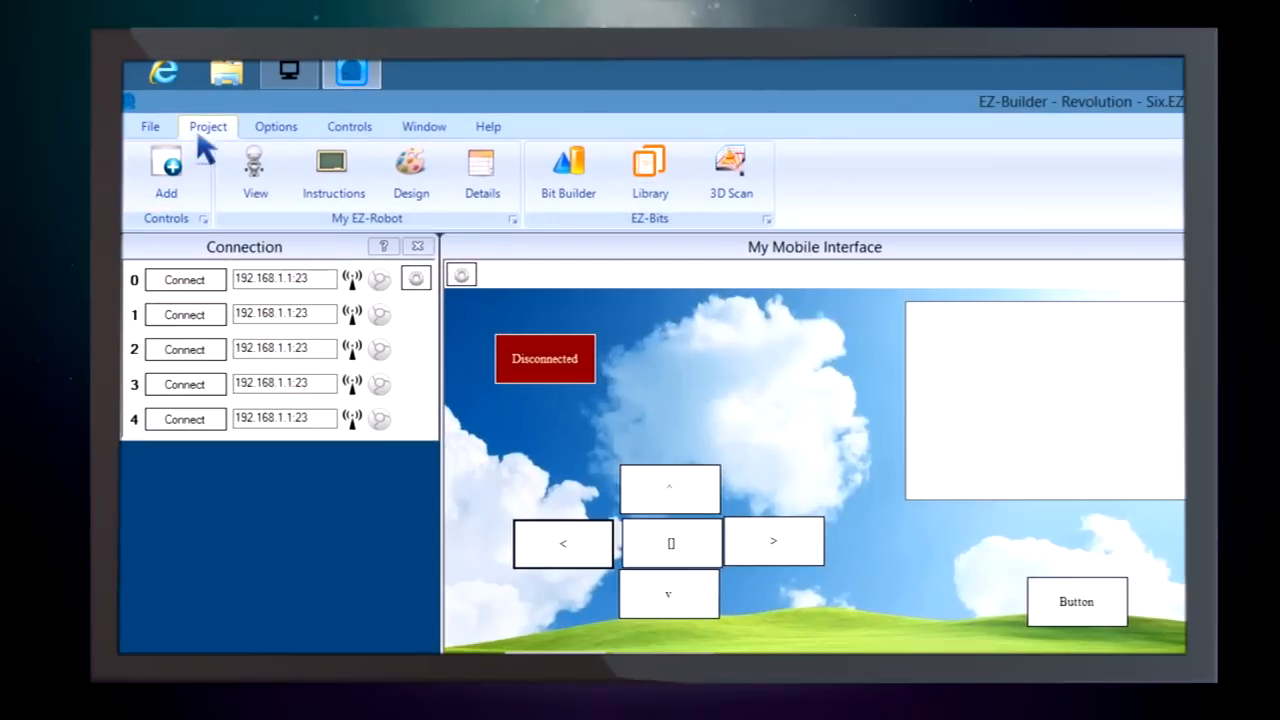
mouse_move(480, 176)
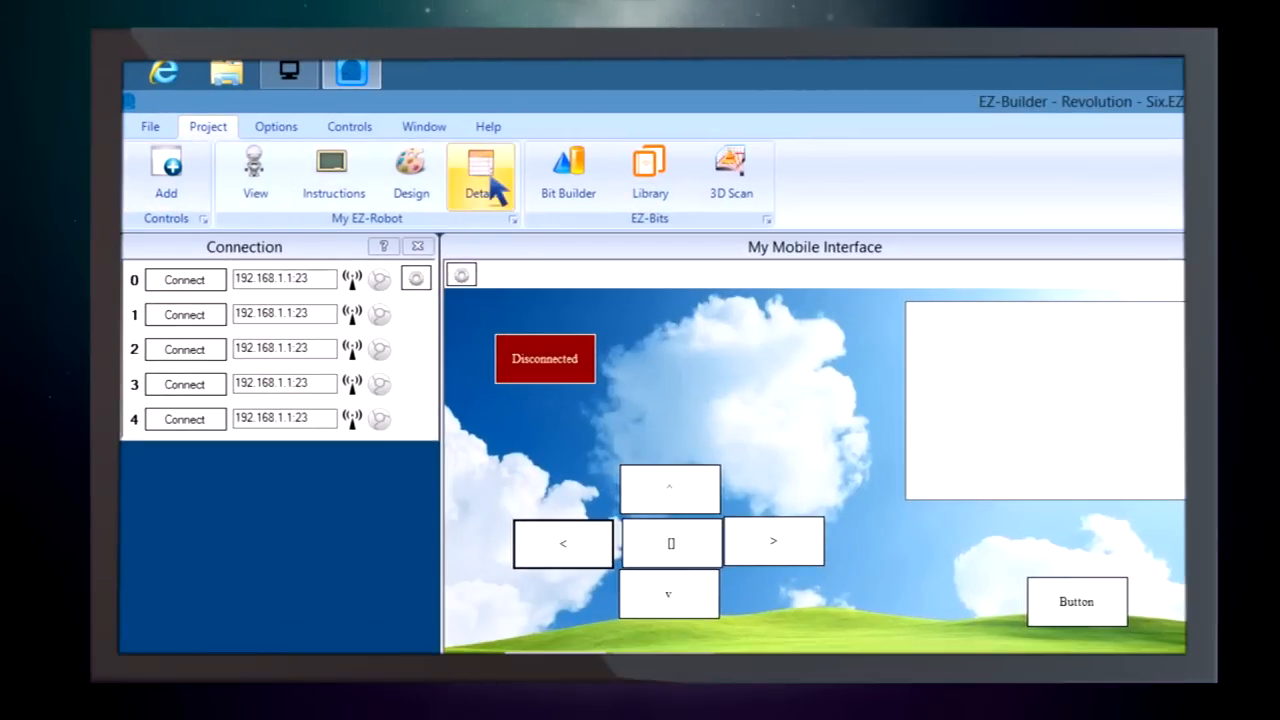
Set My Mobile Interface as the project's default control in Project Details and confirm
left_click(480, 176)
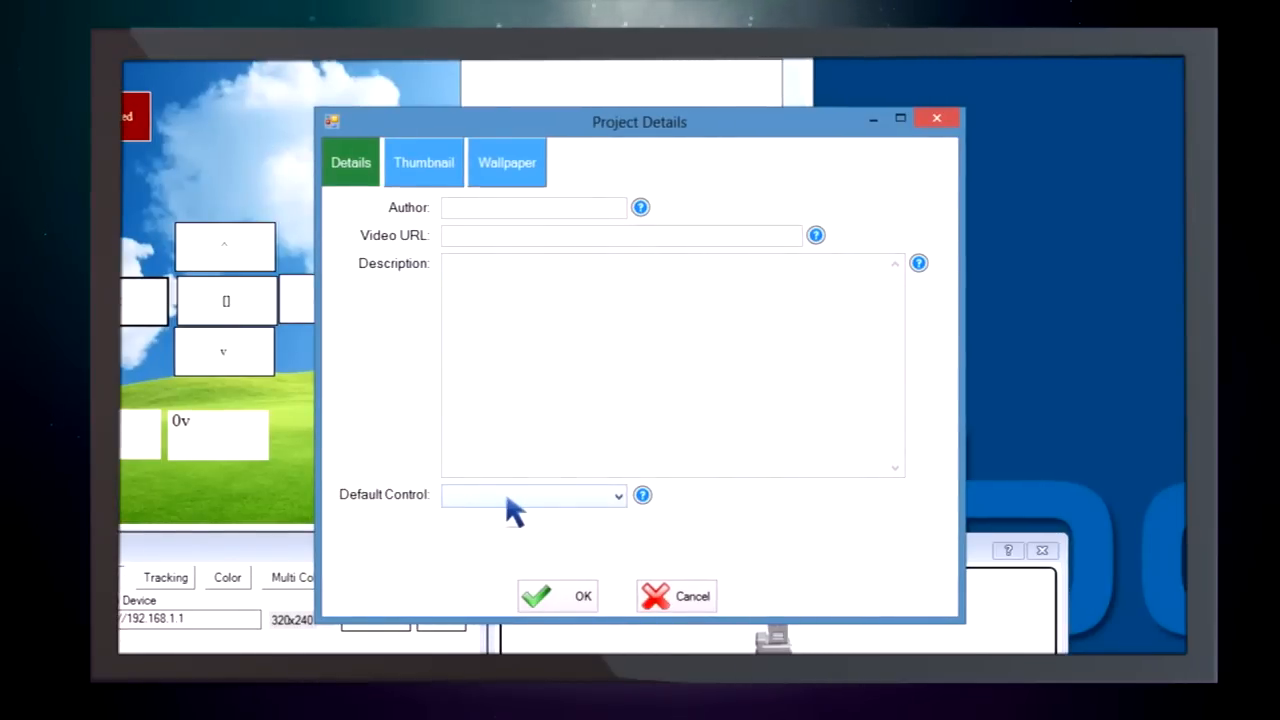
left_click(616, 496)
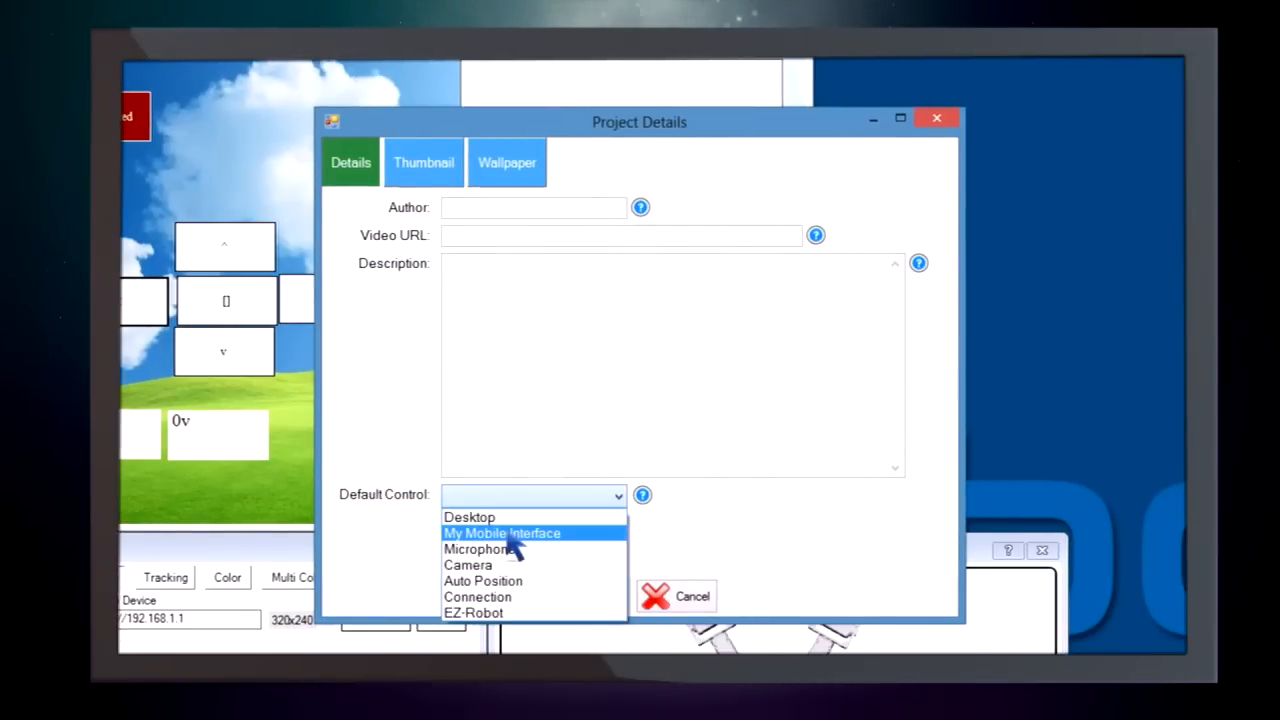
left_click(502, 532)
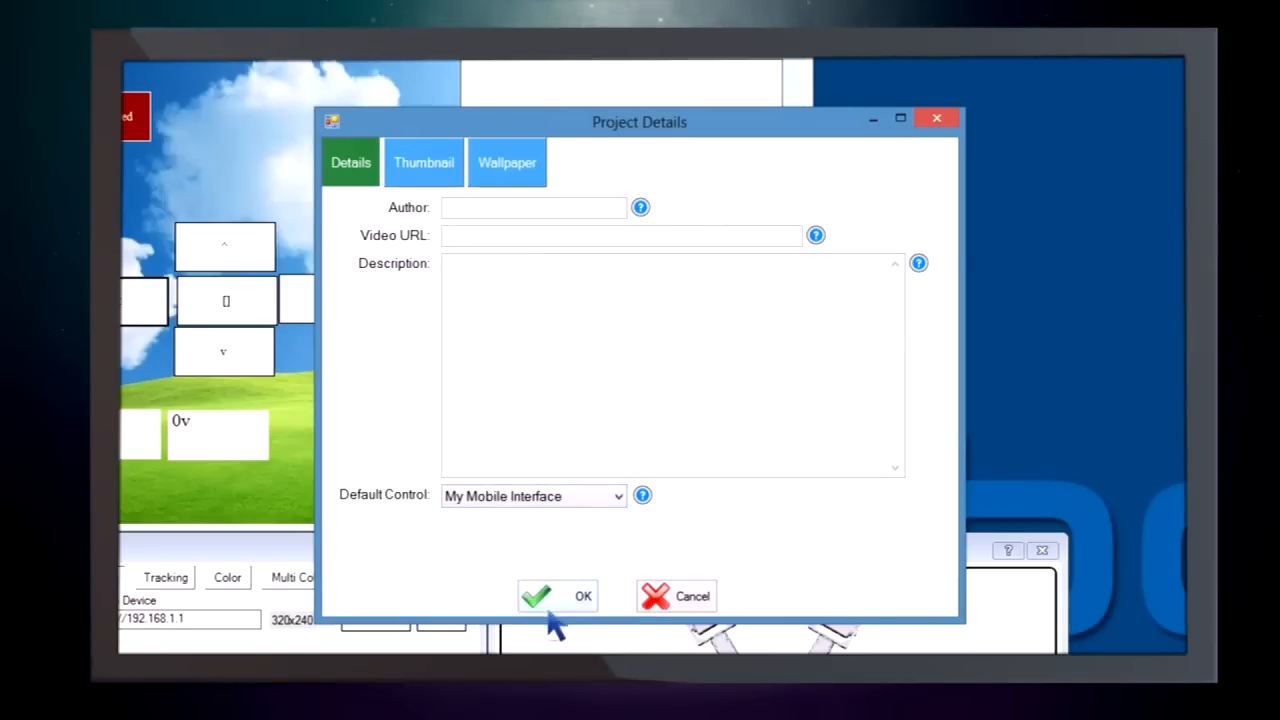
left_click(556, 596)
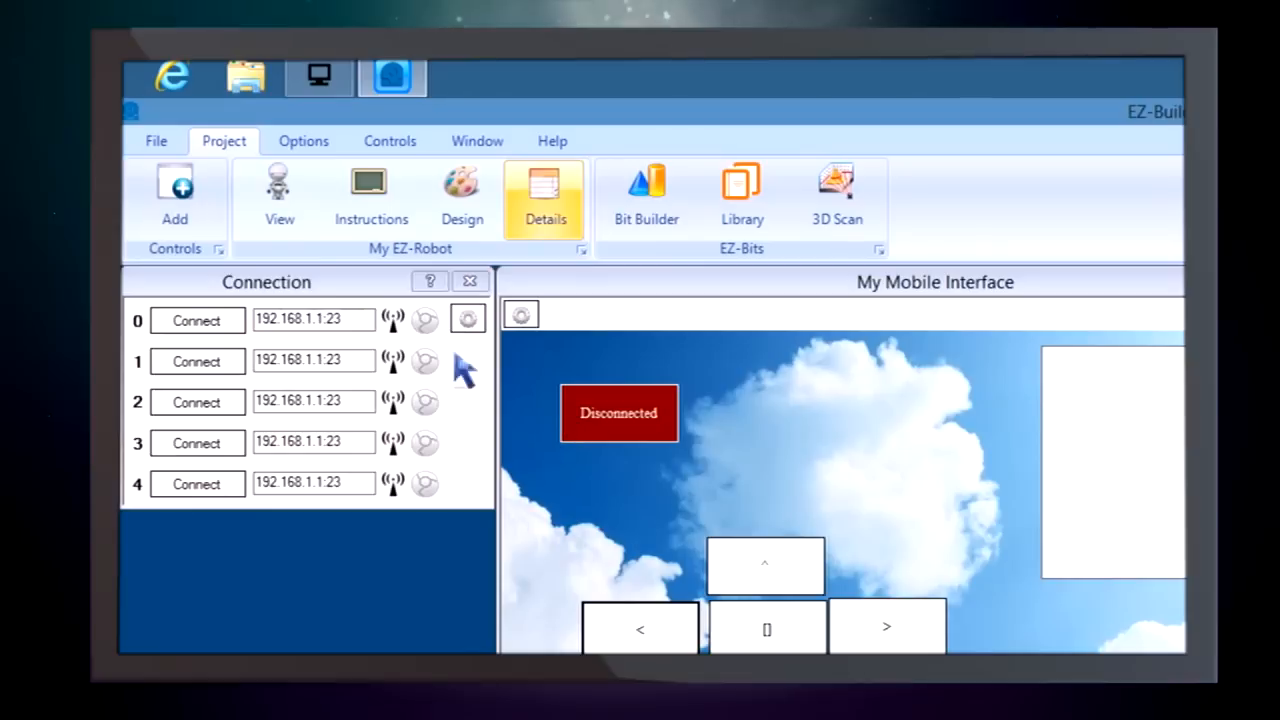
Save to EZ-Cloud as 'Our Awesome App' described 'This is our first mobile application'
left_click(156, 140)
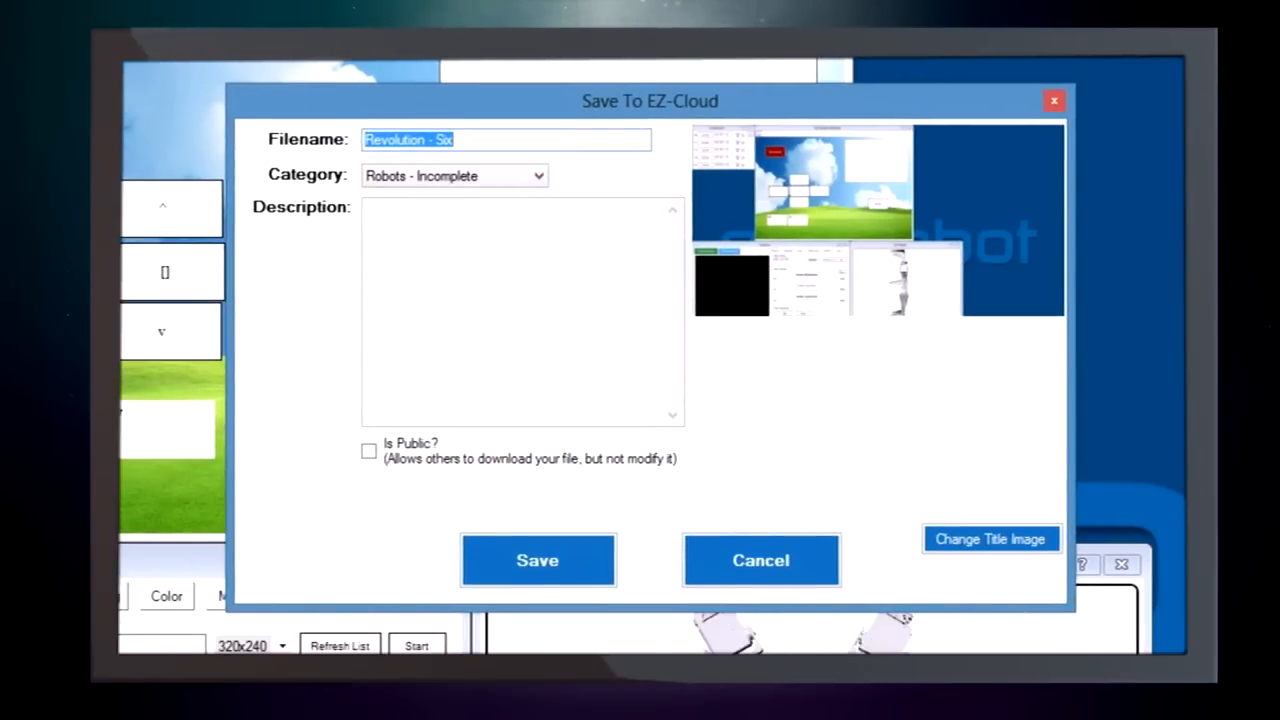
mouse_move(984, 362)
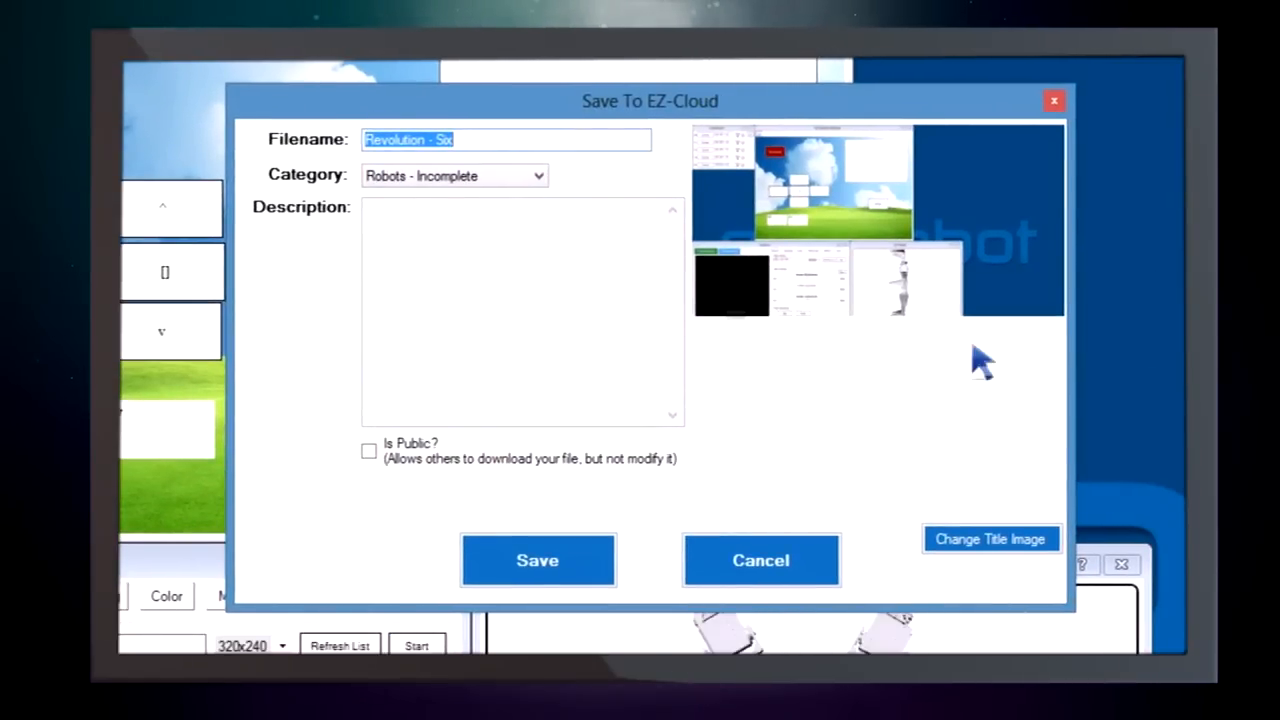
mouse_move(230, 156)
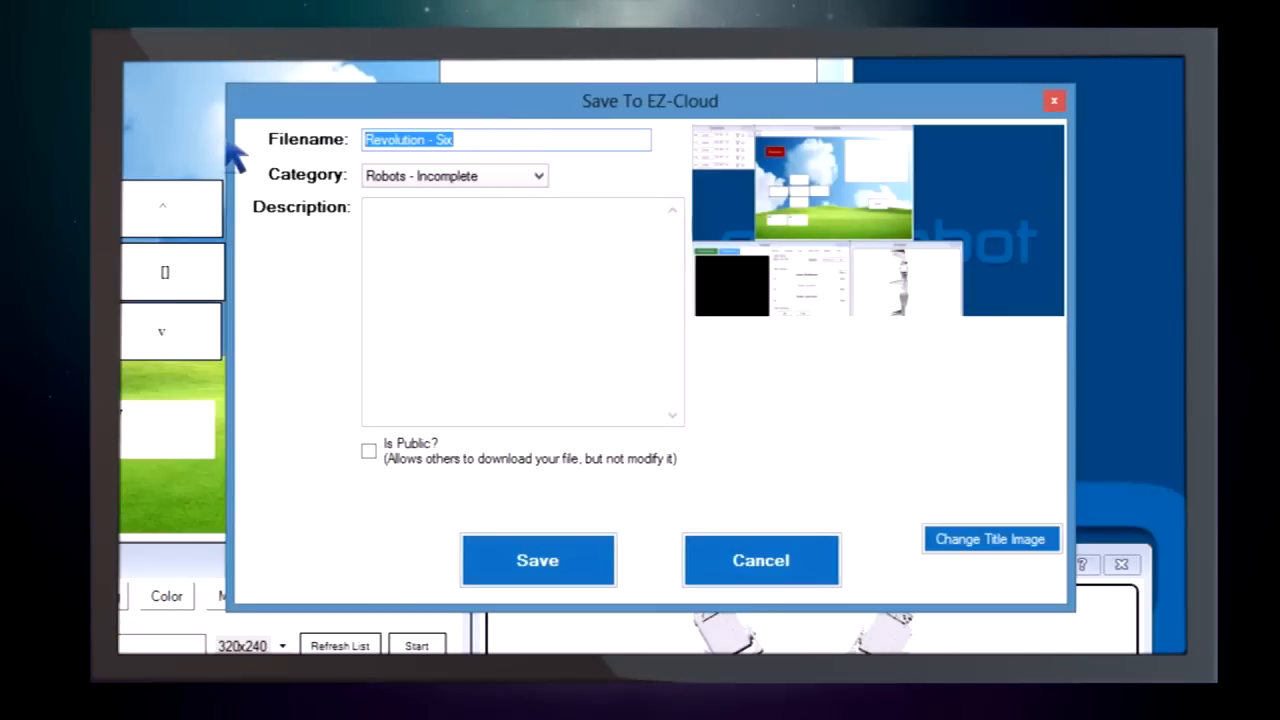
type("Our Awesome App")
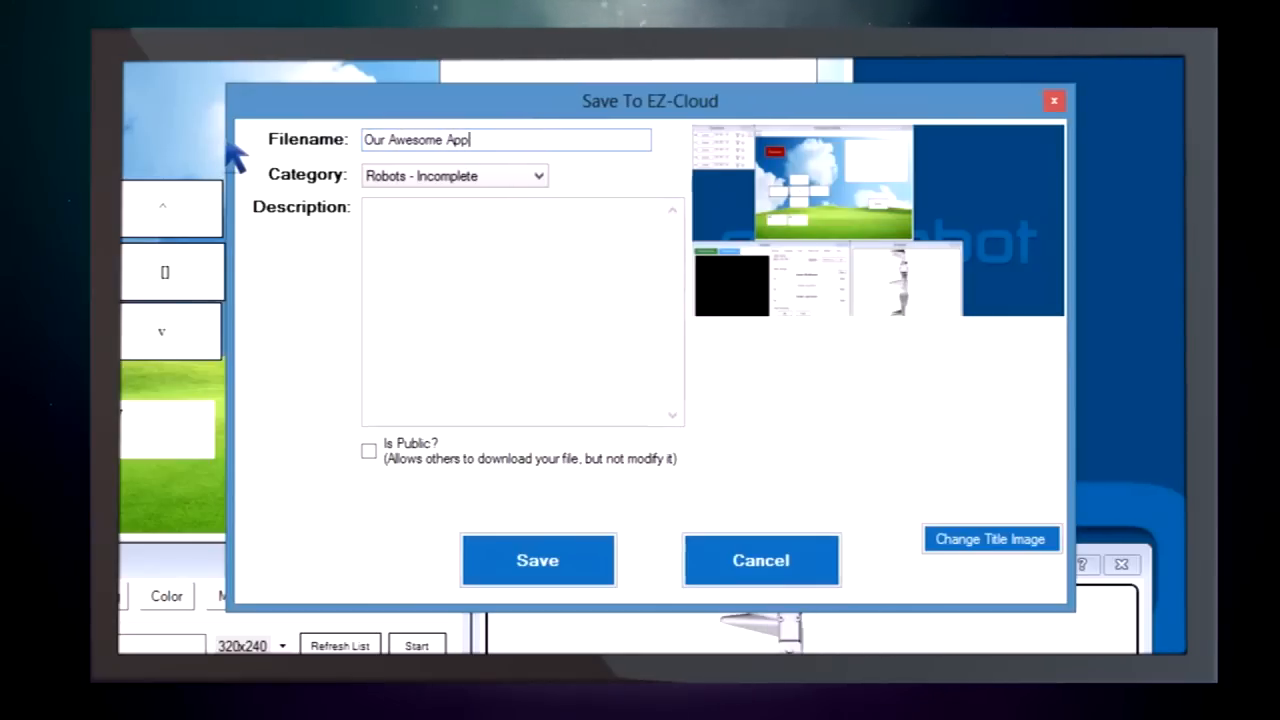
type("This is our")
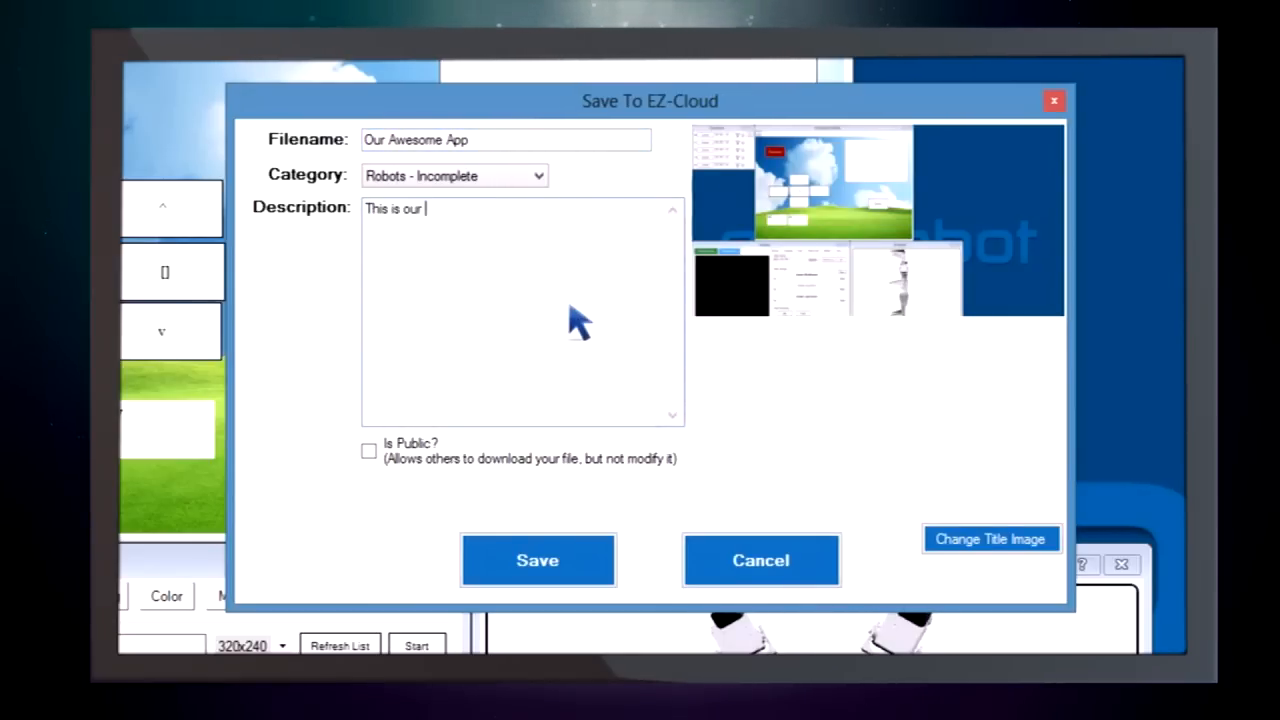
type("first mobile applicat")
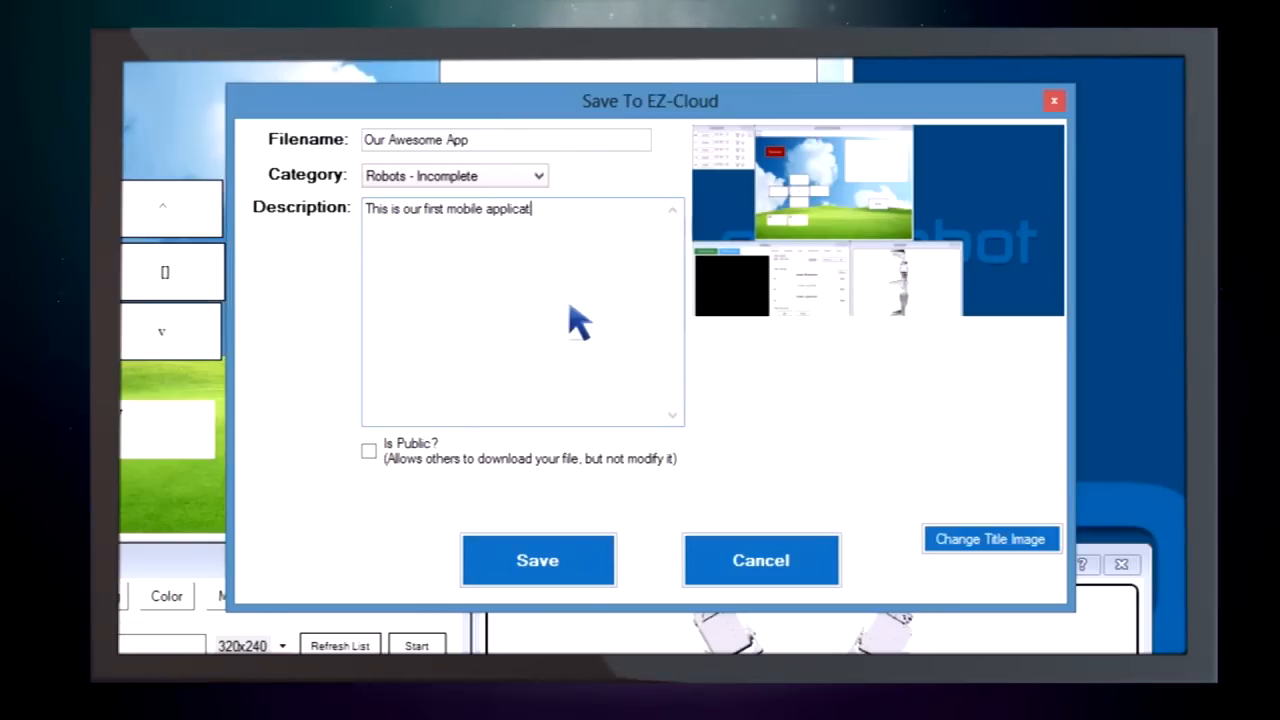
type("ion")
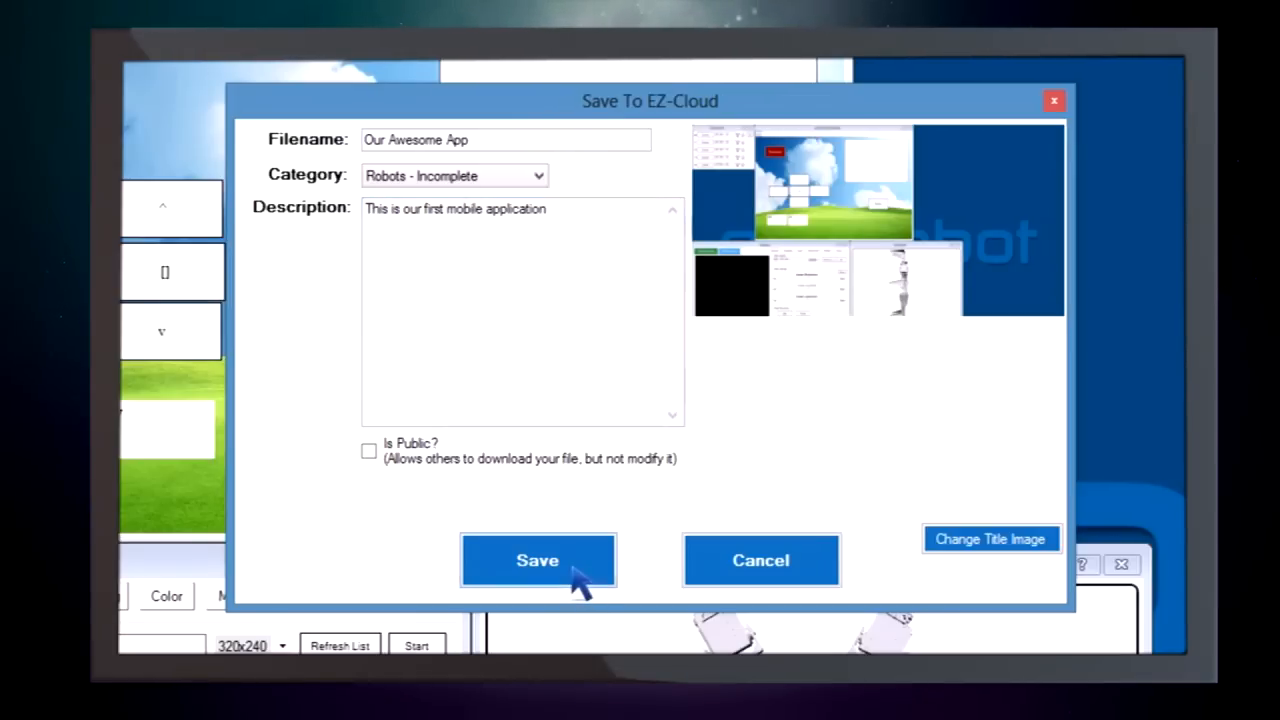
left_click(536, 560)
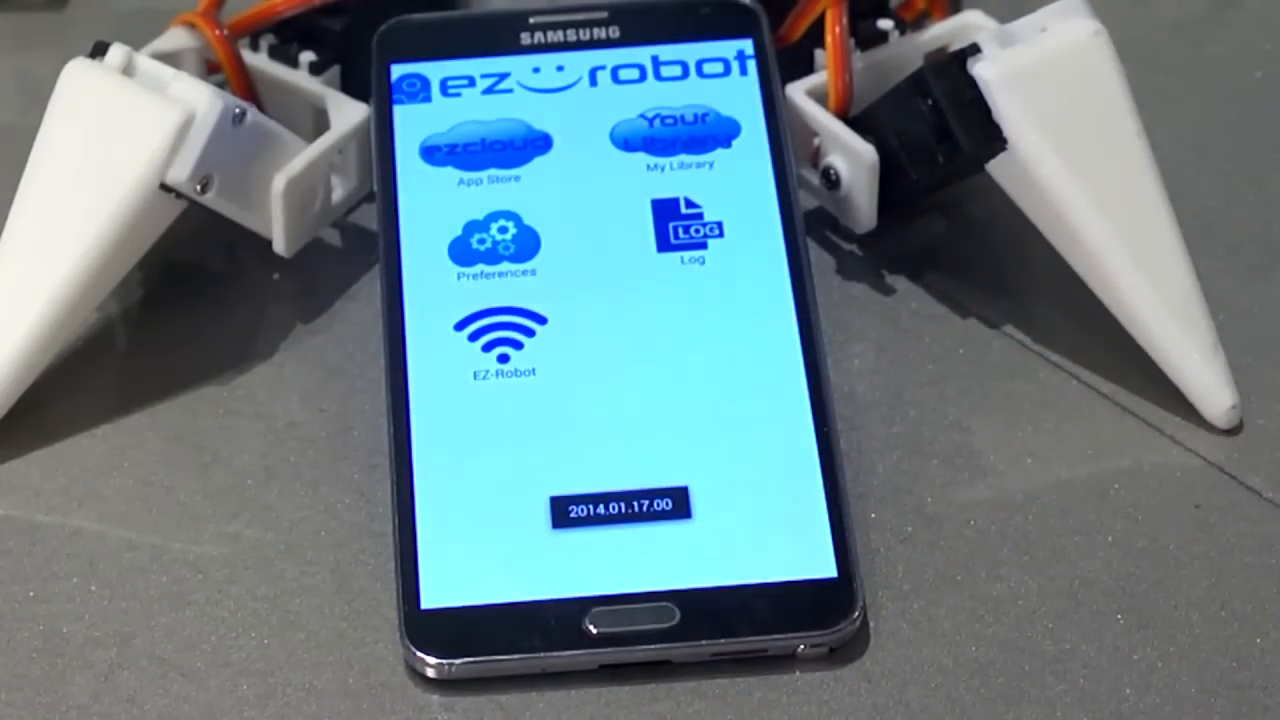
Browse My Library on the phone to load the uploaded Our Awesome App project
left_click(488, 150)
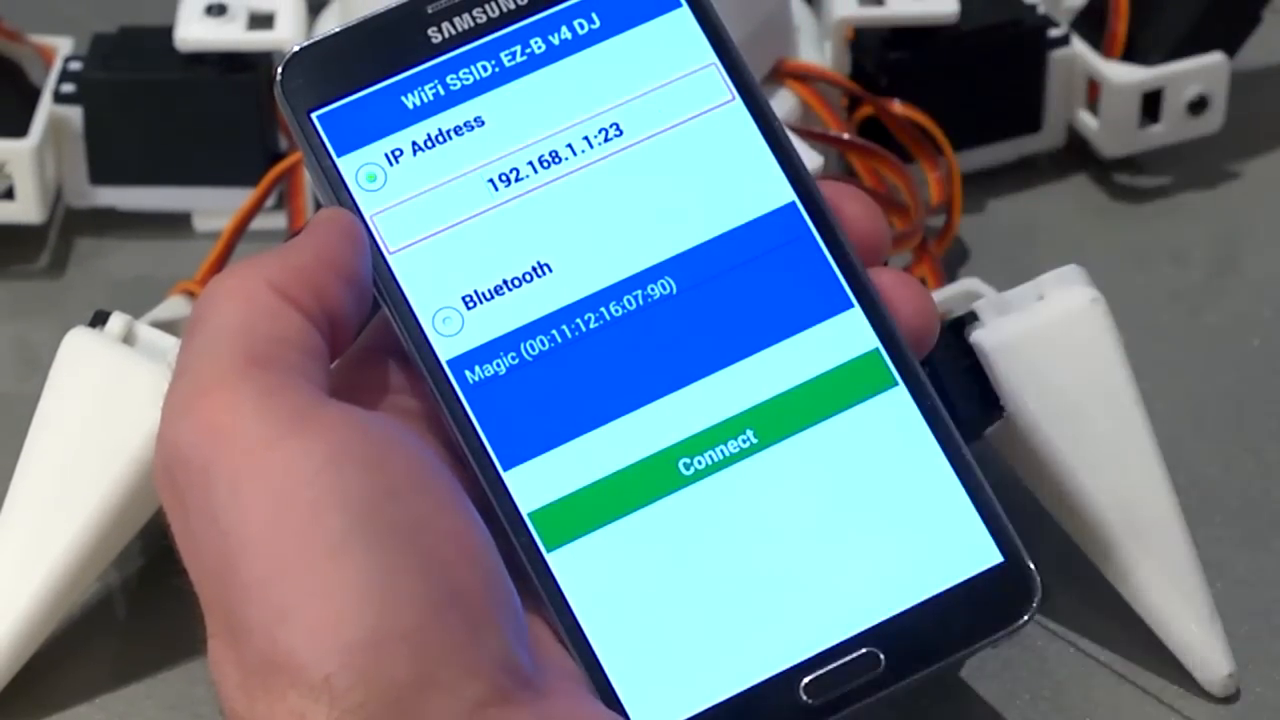
Connect the phone to the robot over Wi-Fi at 192.168.1.1:23
left_click(710, 460)
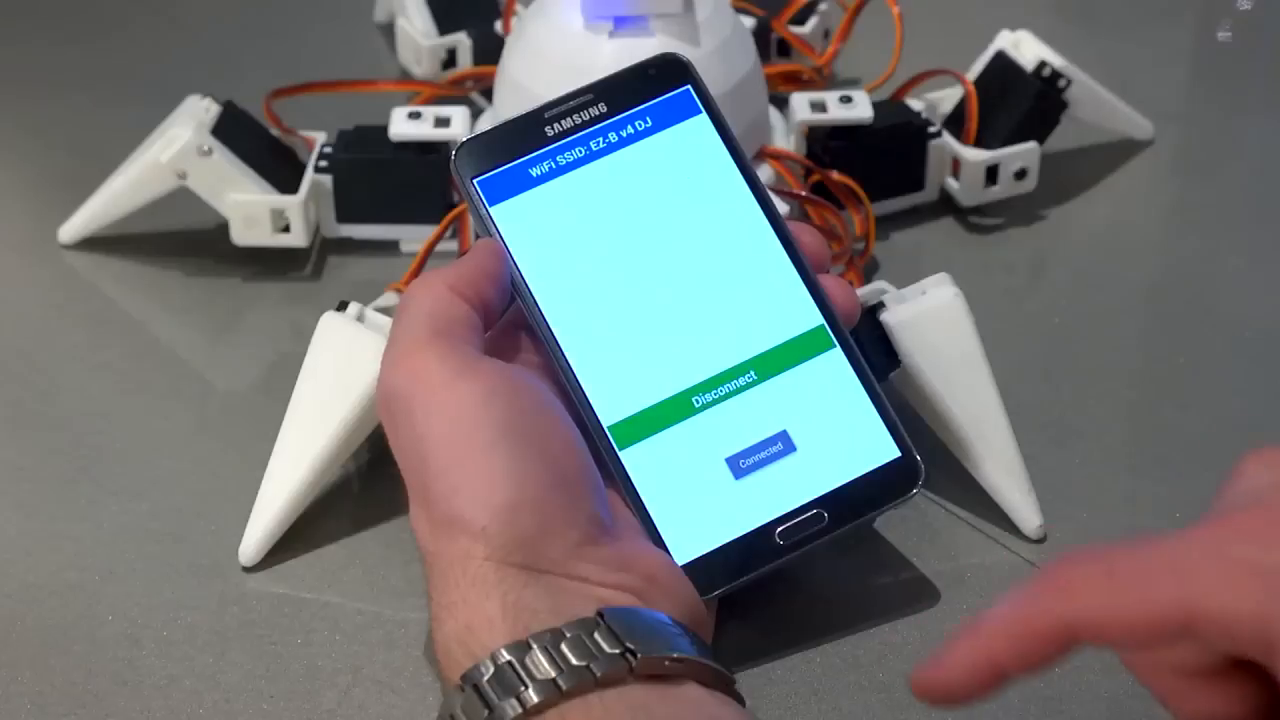